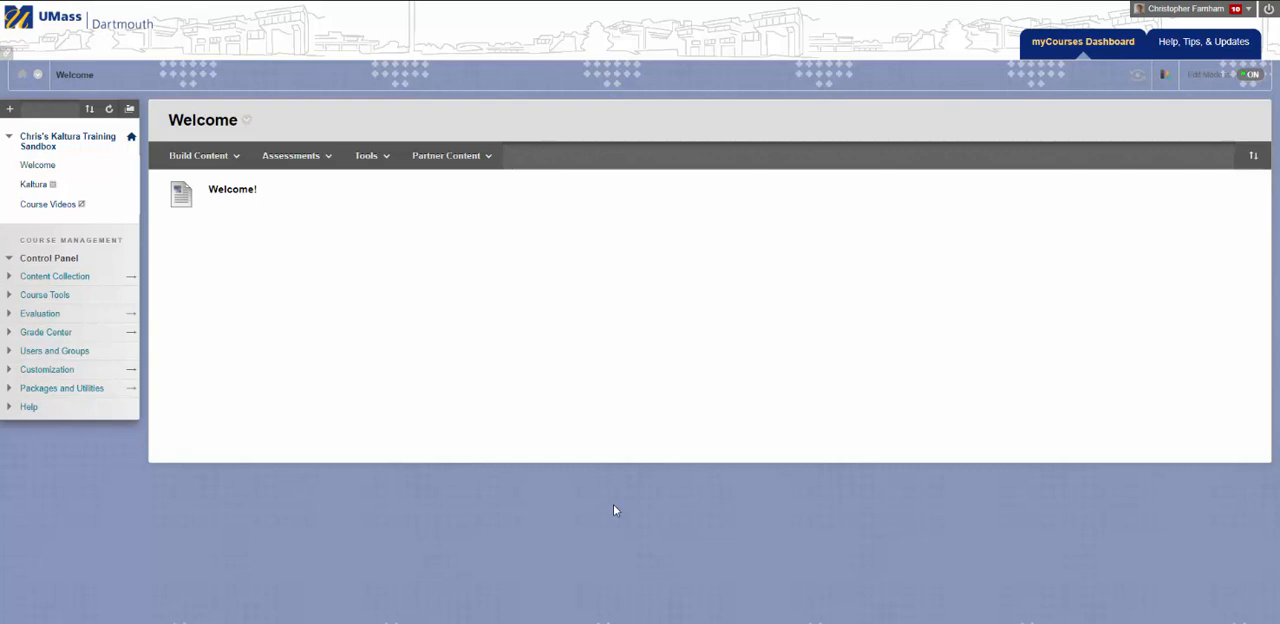
mouse_move(429, 338)
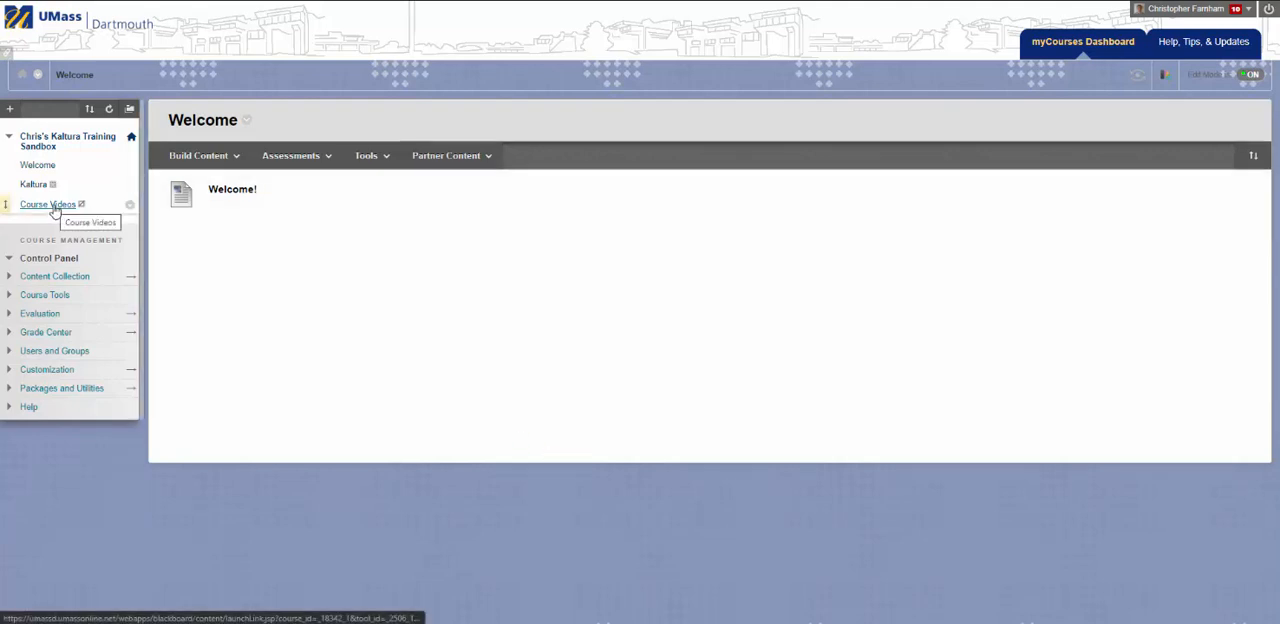
Open the Course Videos link to load the course's 10-video Media Gallery
click(48, 204)
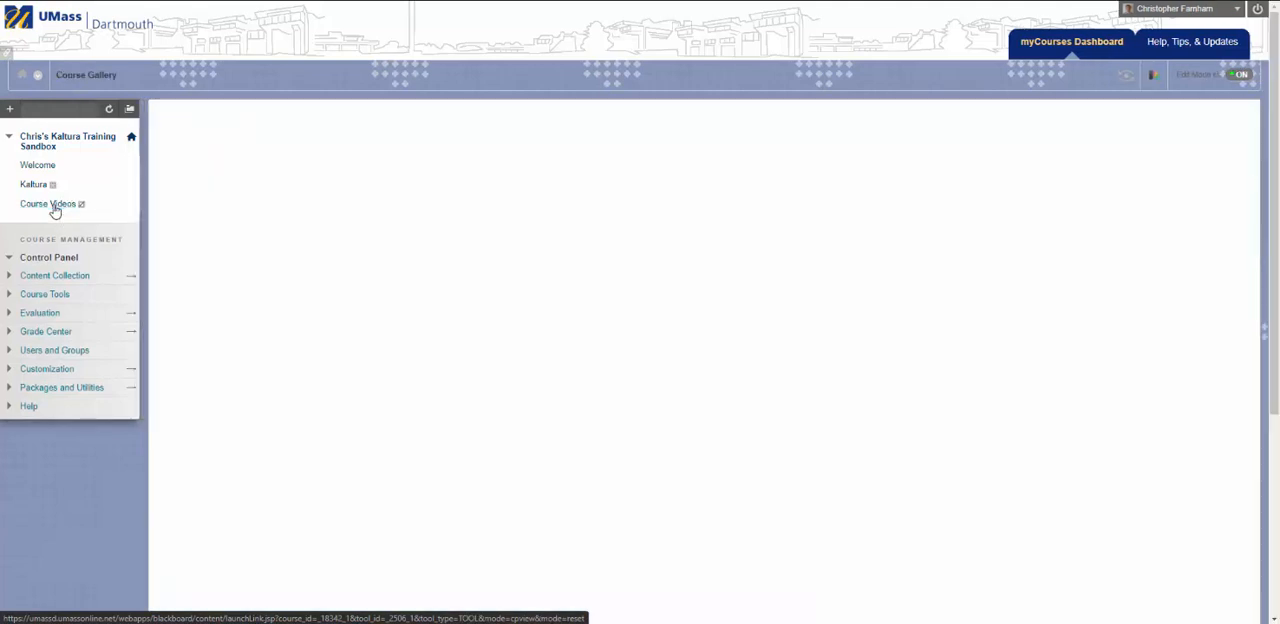
click(56, 204)
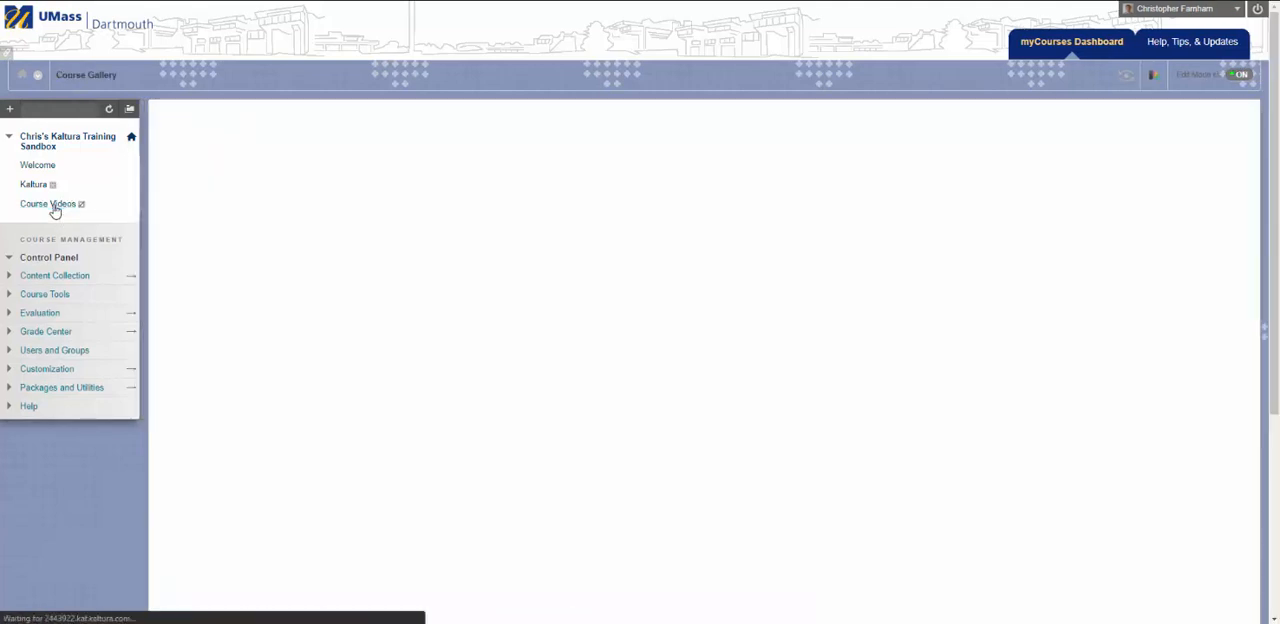
click(48, 204)
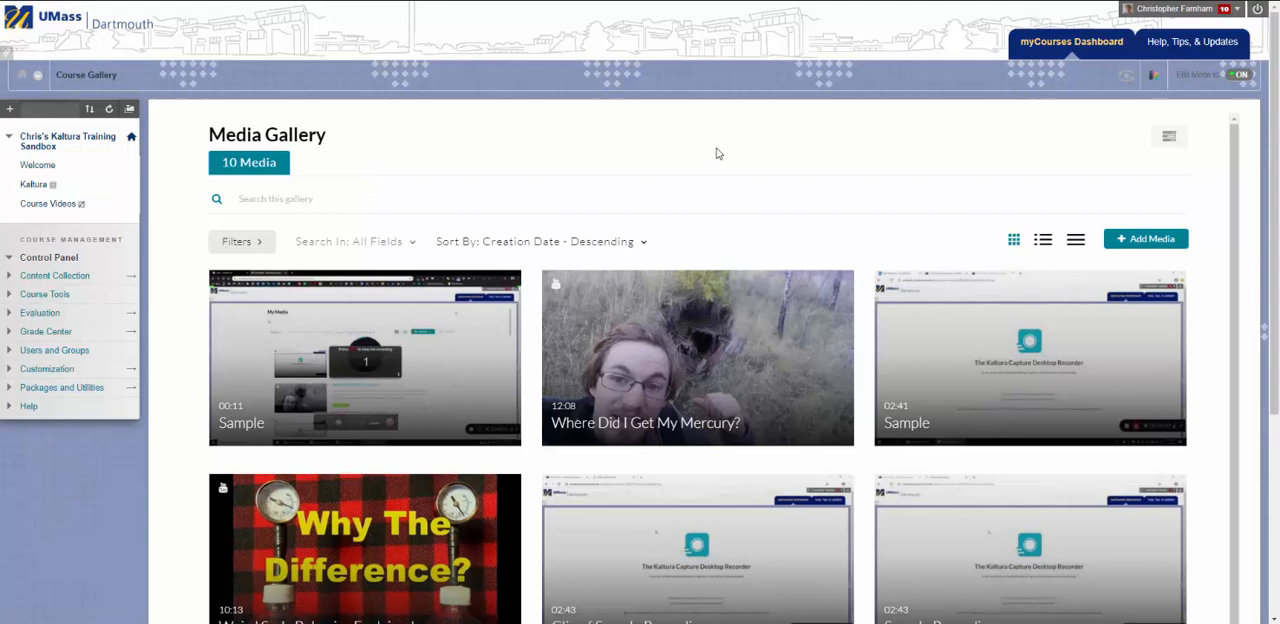
Open the gallery's edit page on the Playlists tab and show the Create new options
click(1164, 135)
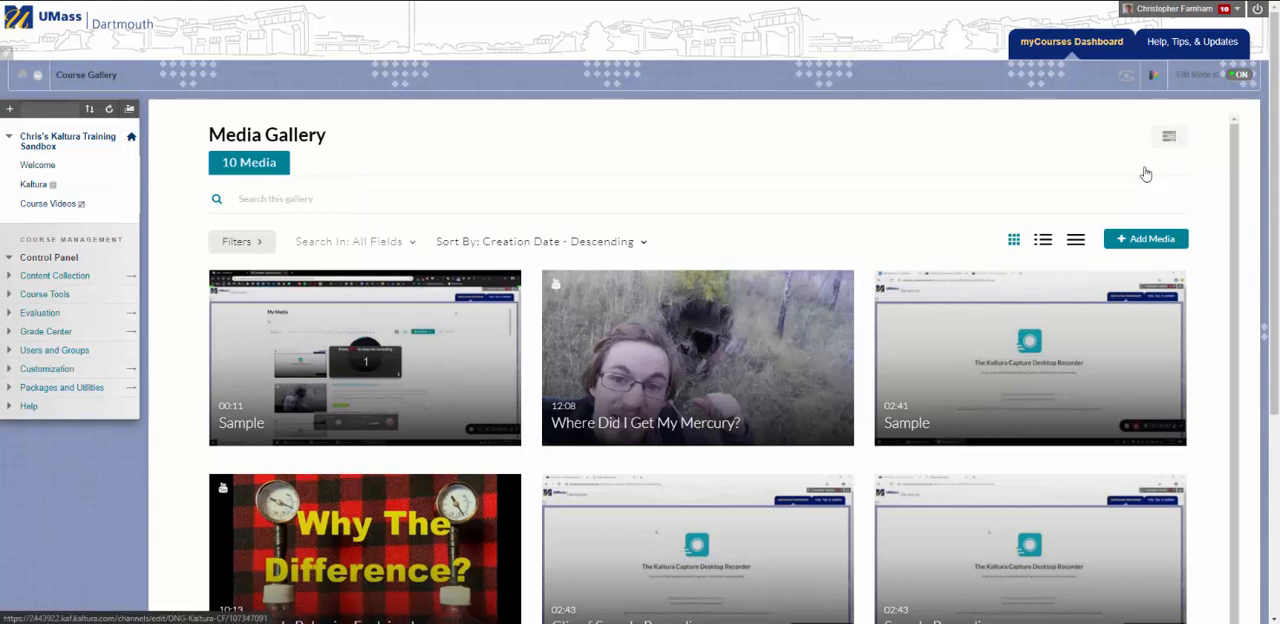
click(1165, 134)
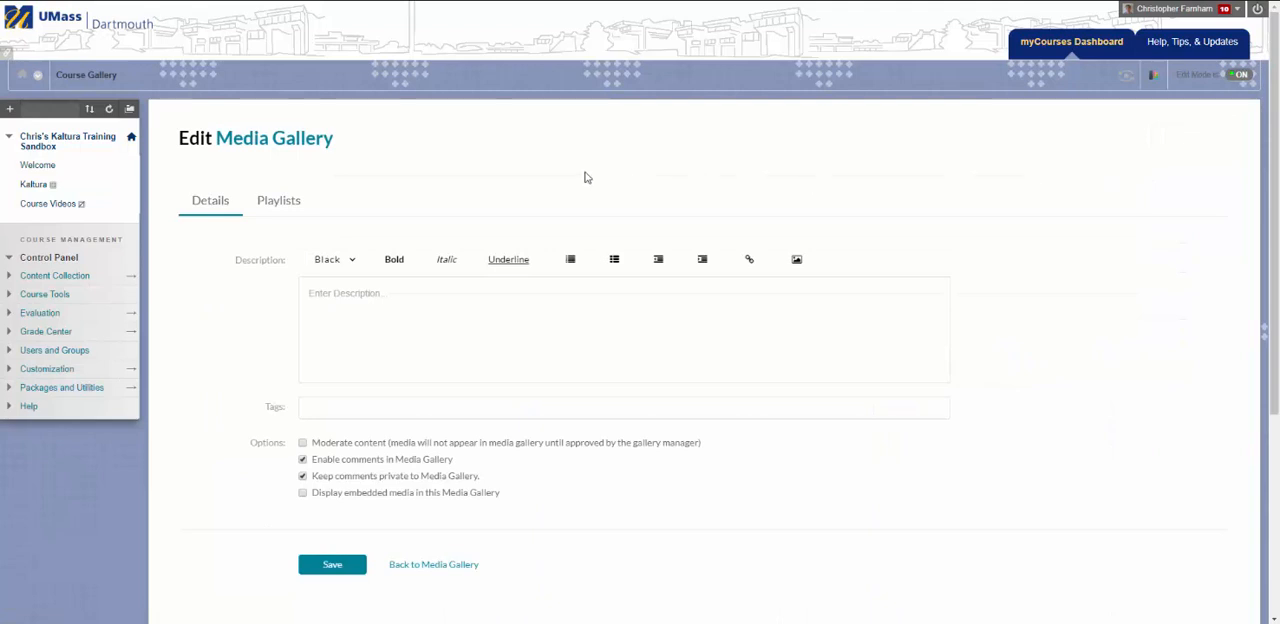
click(278, 200)
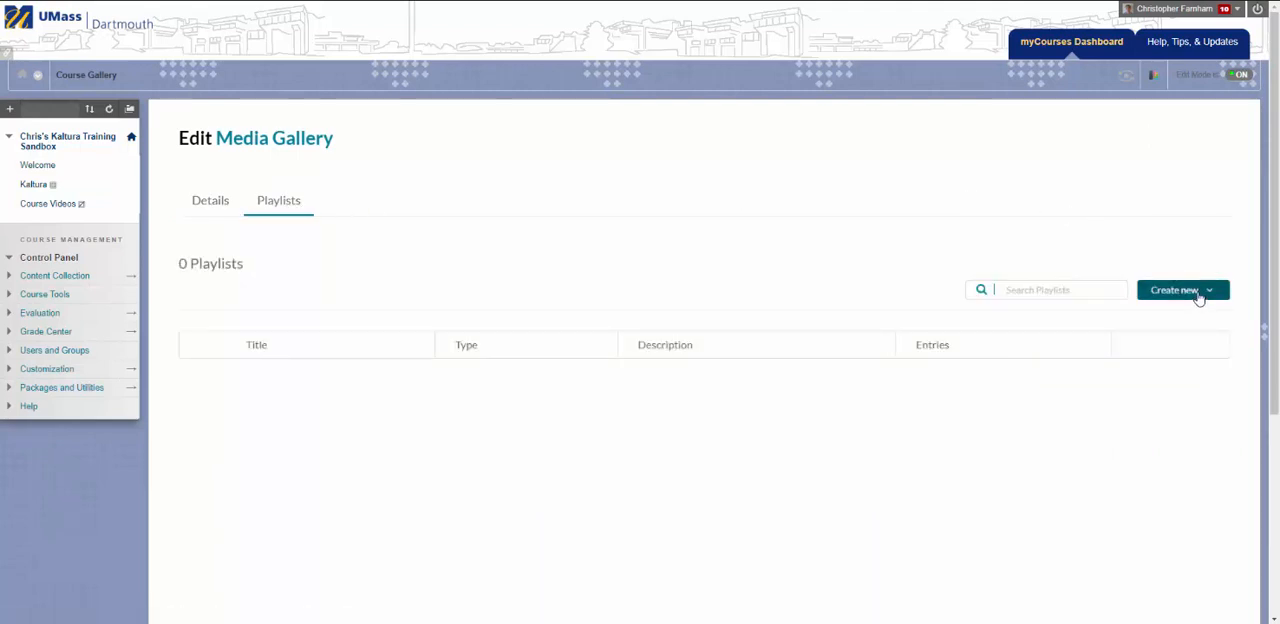
click(1183, 289)
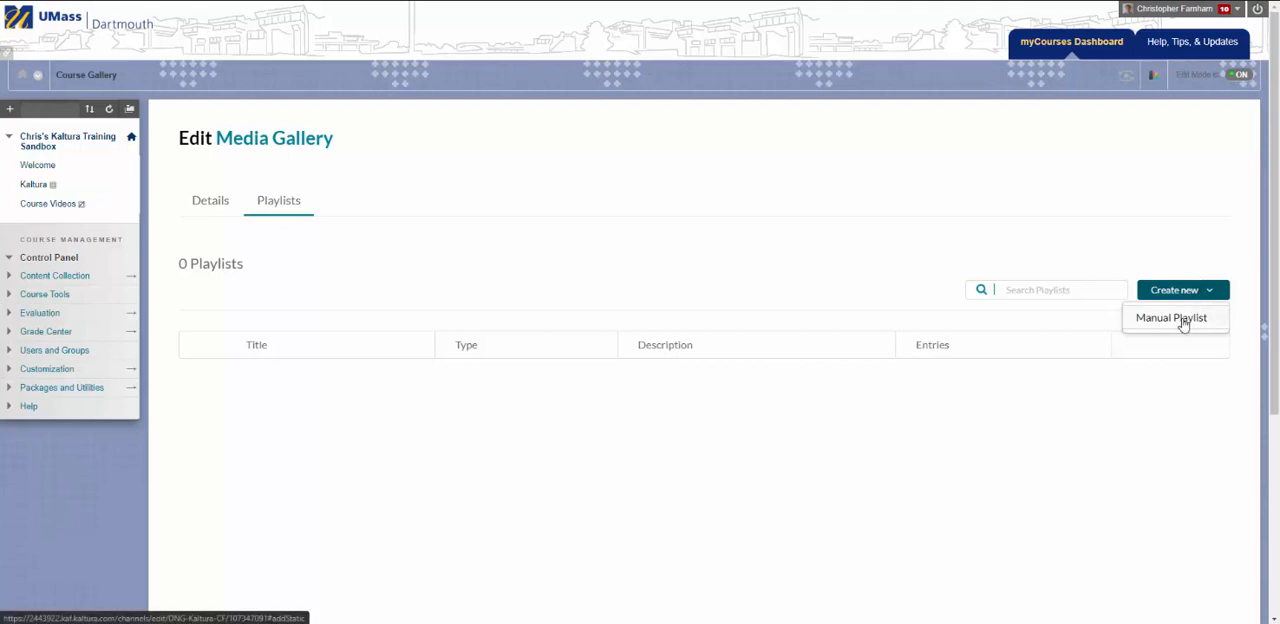
Start a manual playlist titled 'Sample'
click(1172, 318)
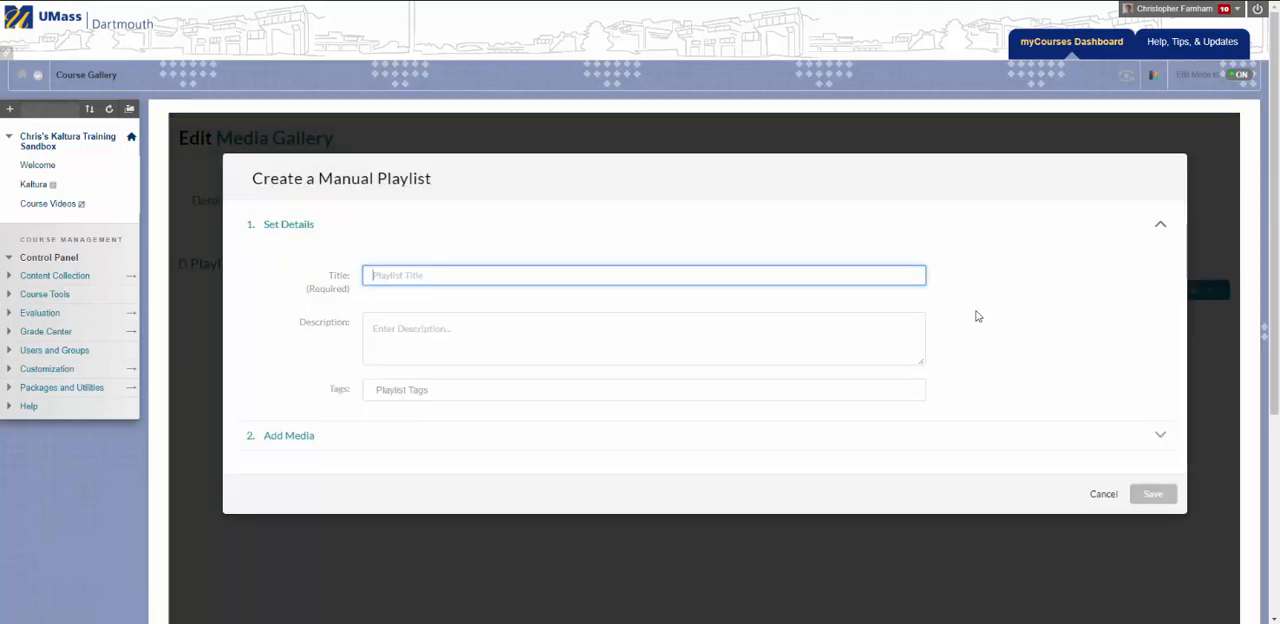
text(Samp)
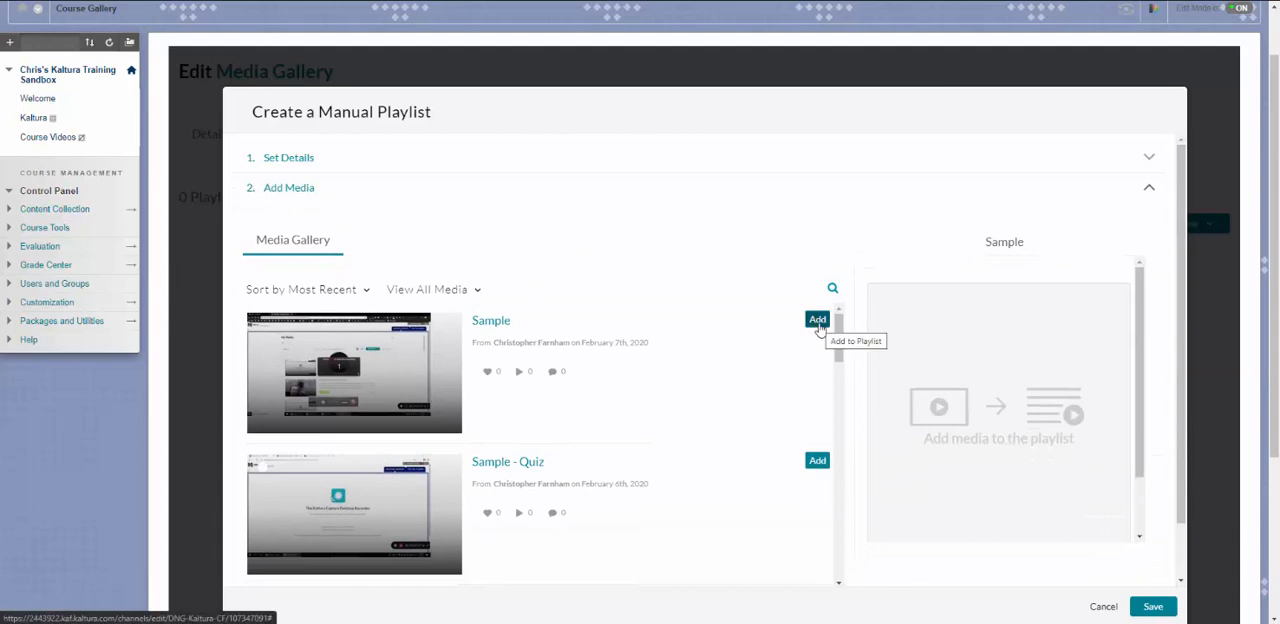
Add gallery videos to the Sample playlist and save it with five videos
click(817, 319)
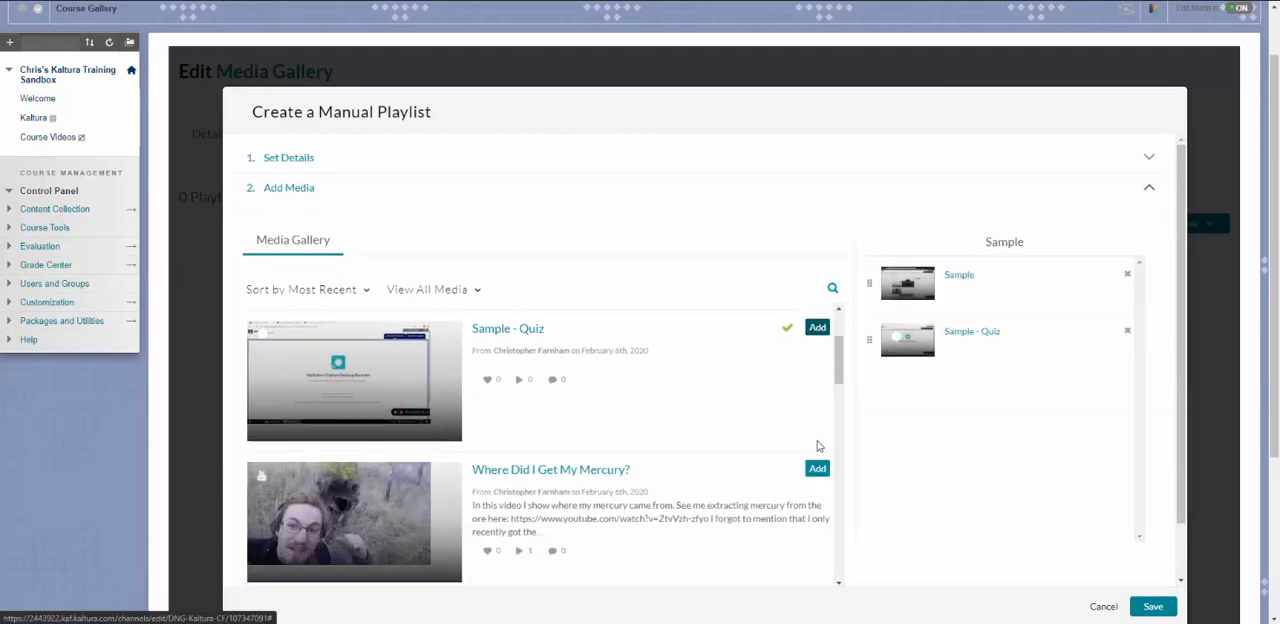
click(816, 468)
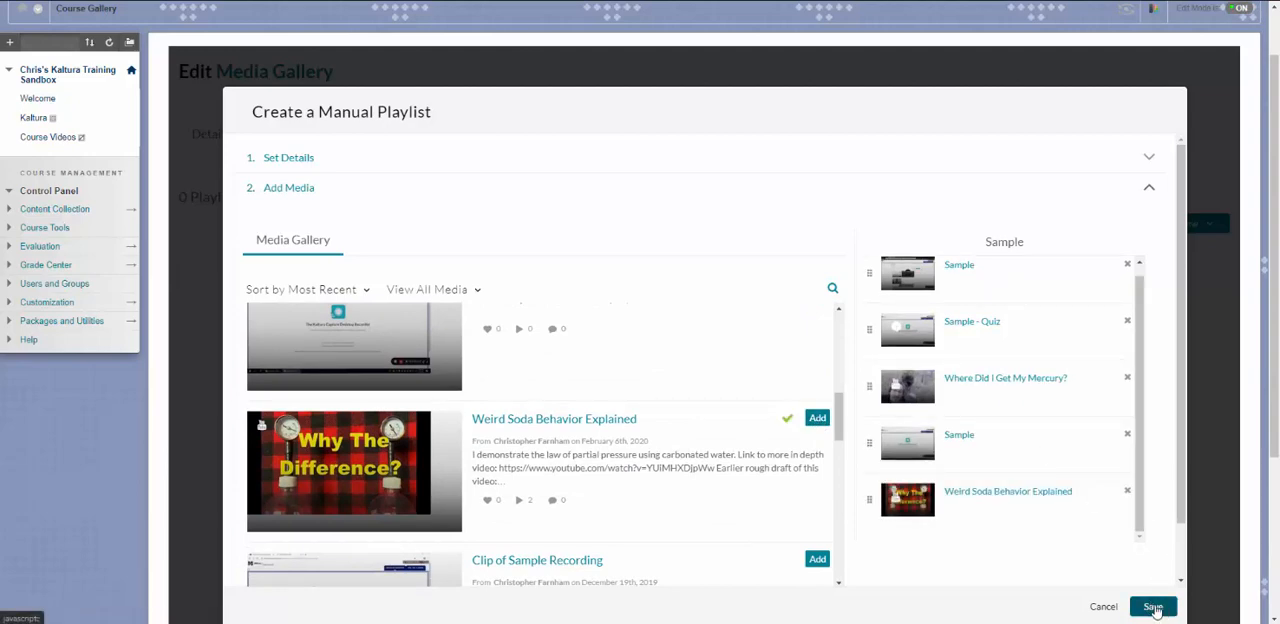
click(1157, 606)
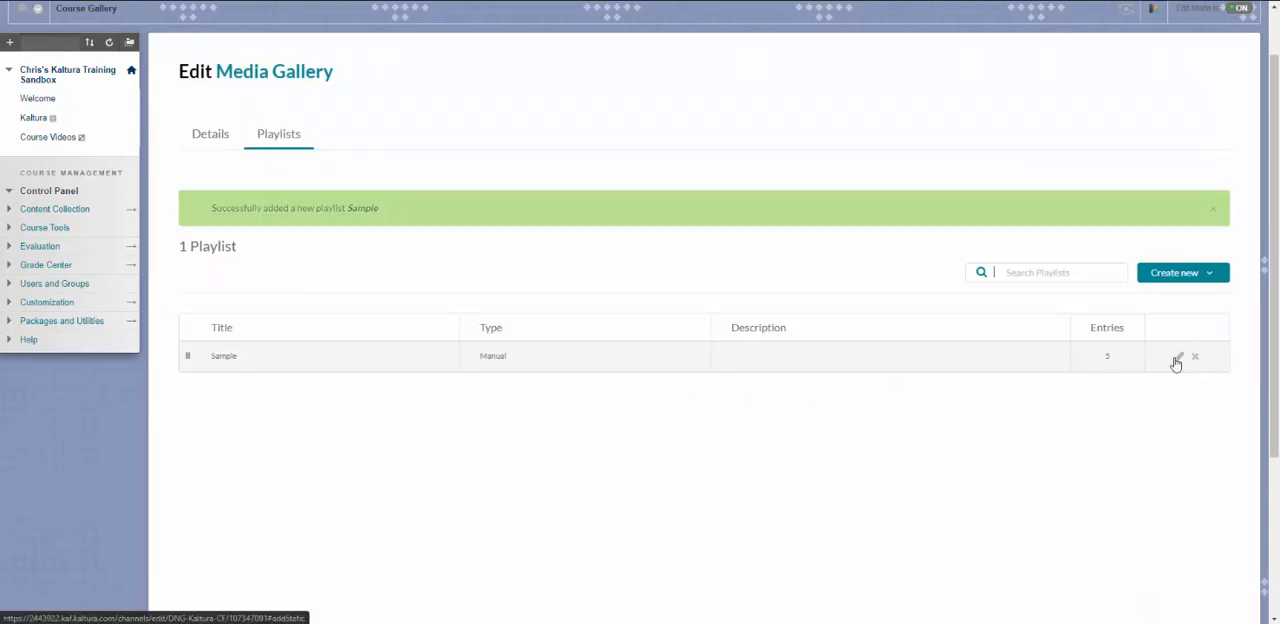
mouse_move(532, 238)
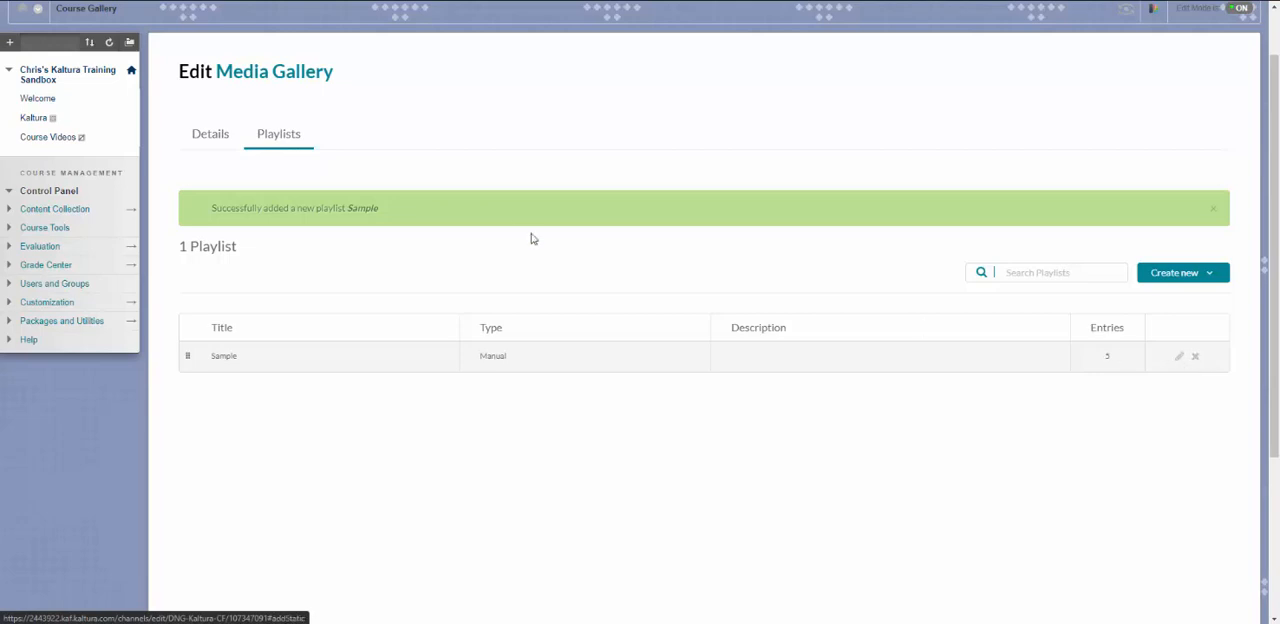
mouse_move(359, 122)
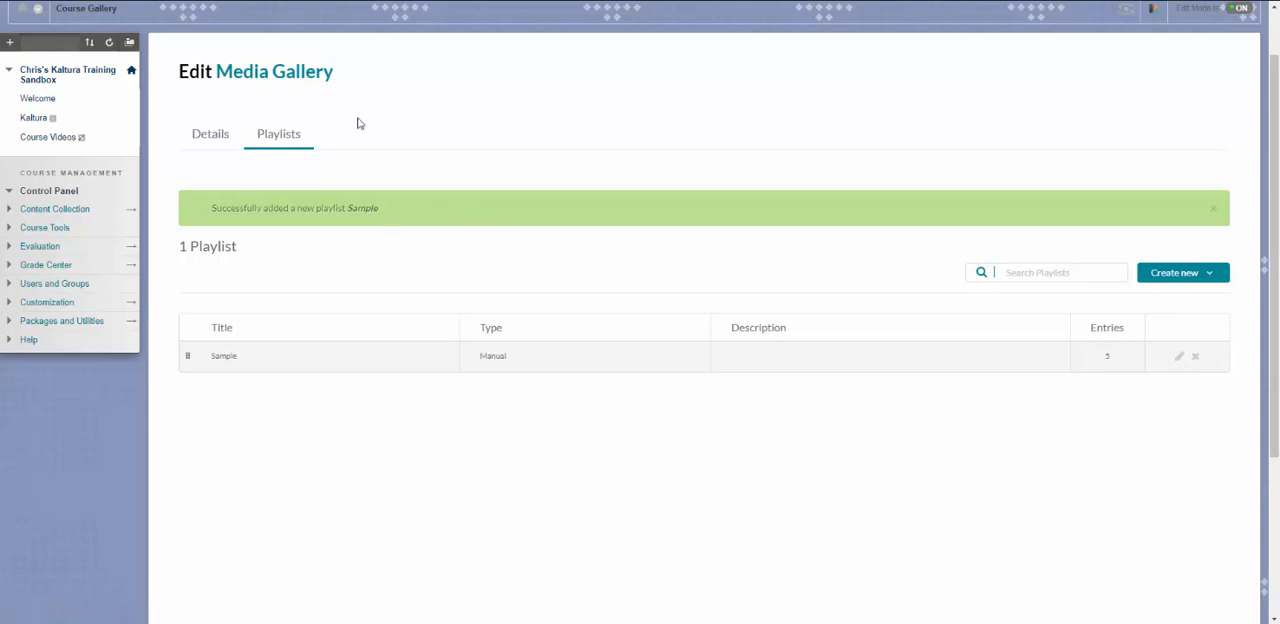
mouse_move(270, 85)
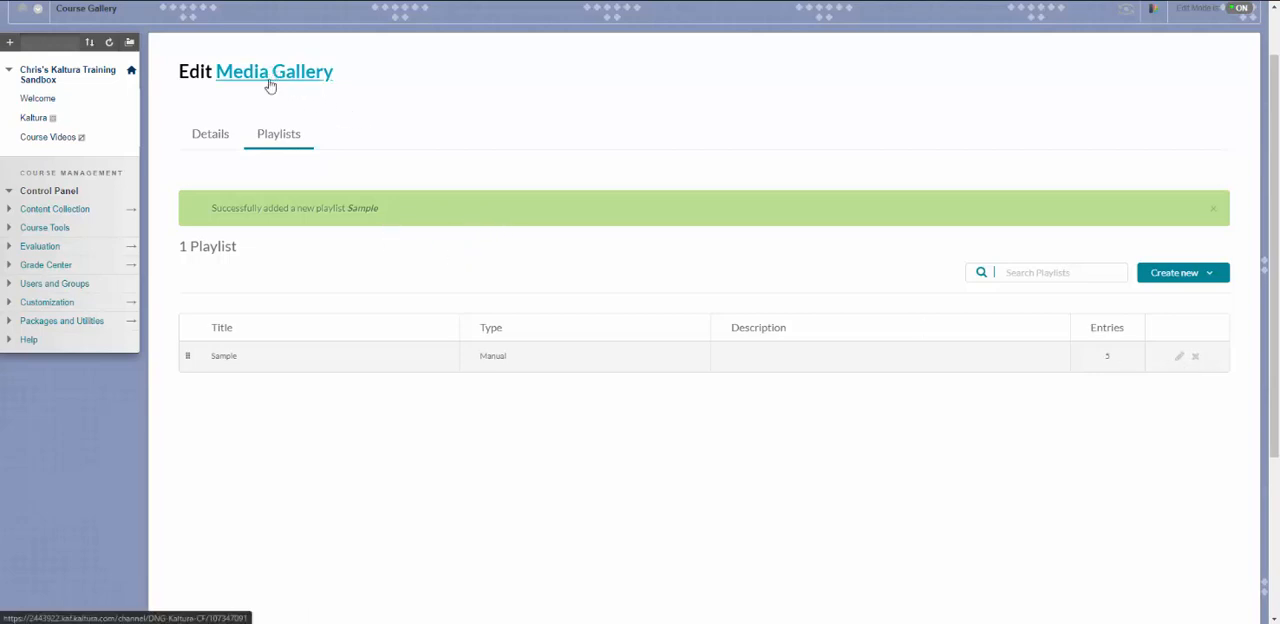
Go back from the edit page to the gallery home showing its 10 media
click(272, 71)
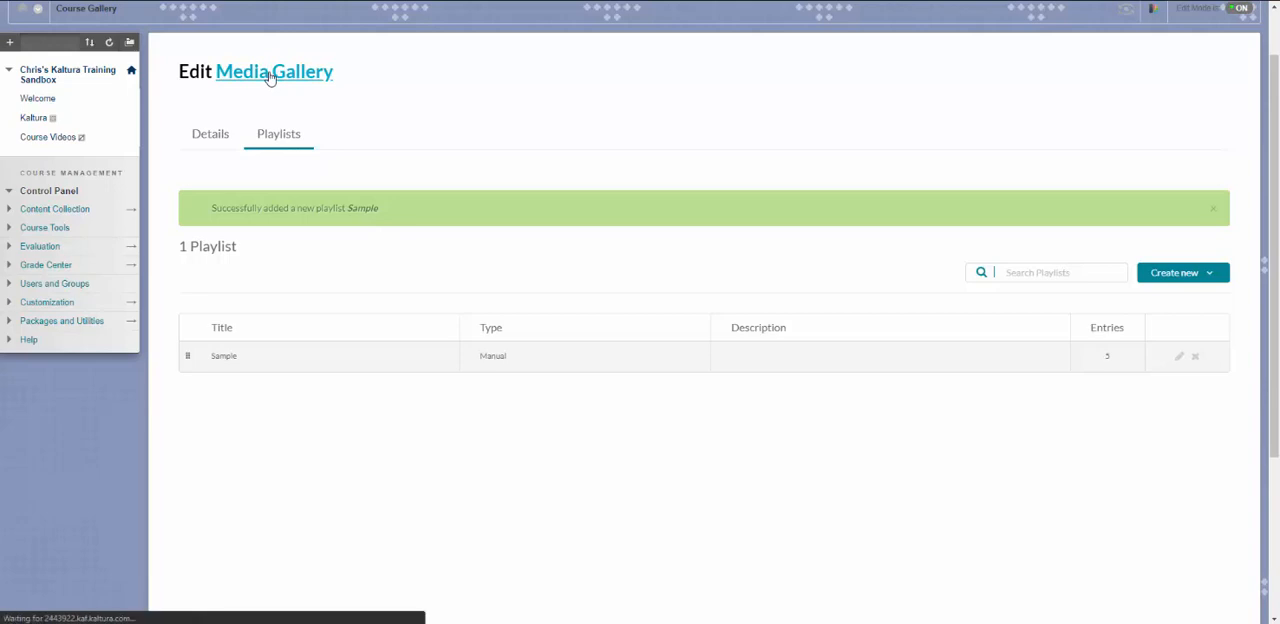
click(278, 71)
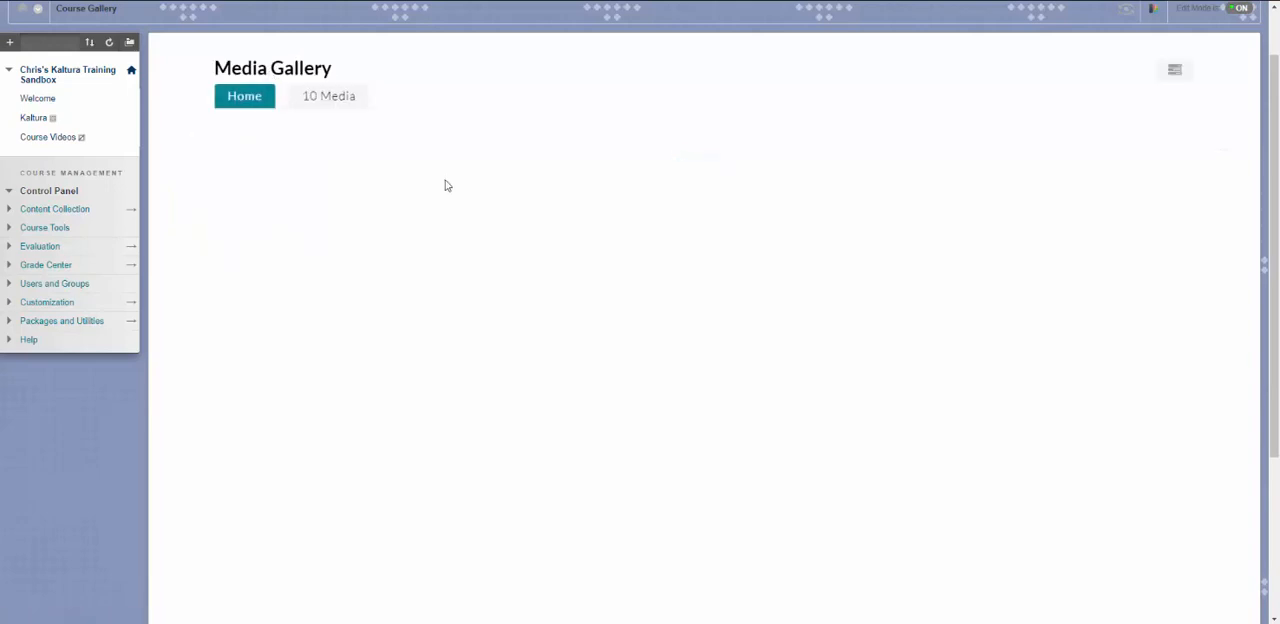